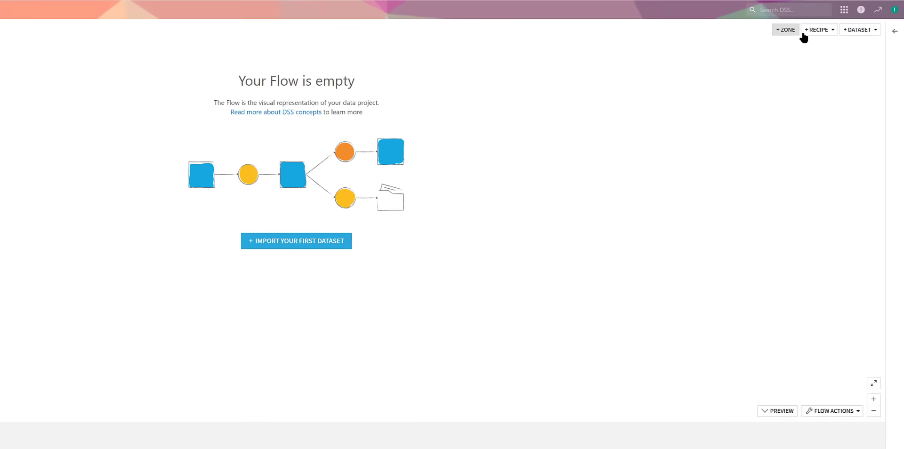
# Show the DVW SAP Integration plugin's recipe list from + RECIPE and scroll through it
pyautogui.click(818, 29)
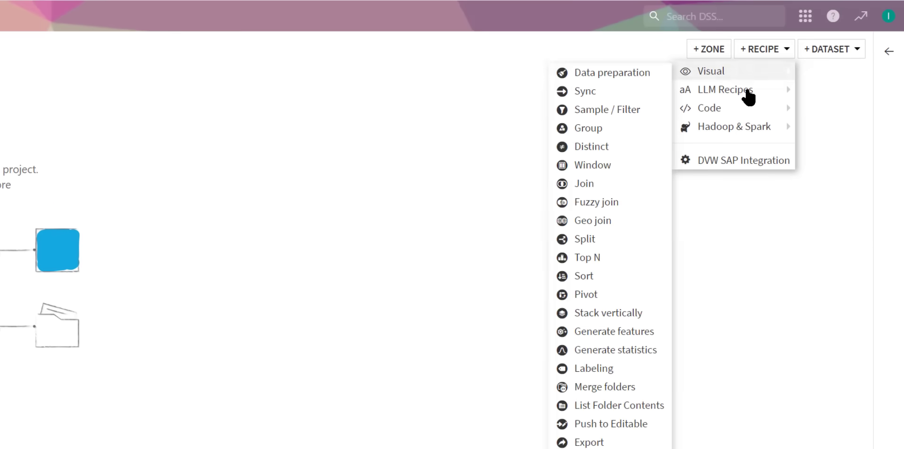
pyautogui.click(744, 160)
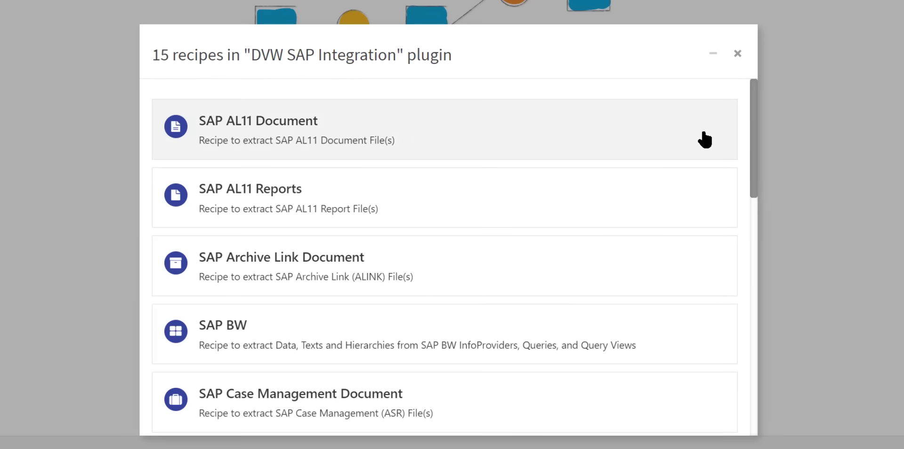
pyautogui.scroll(-3)
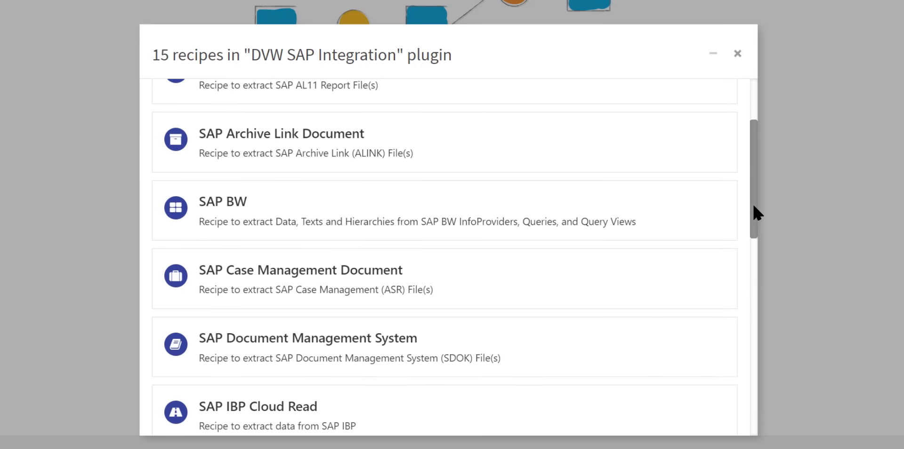
pyautogui.scroll(-3)
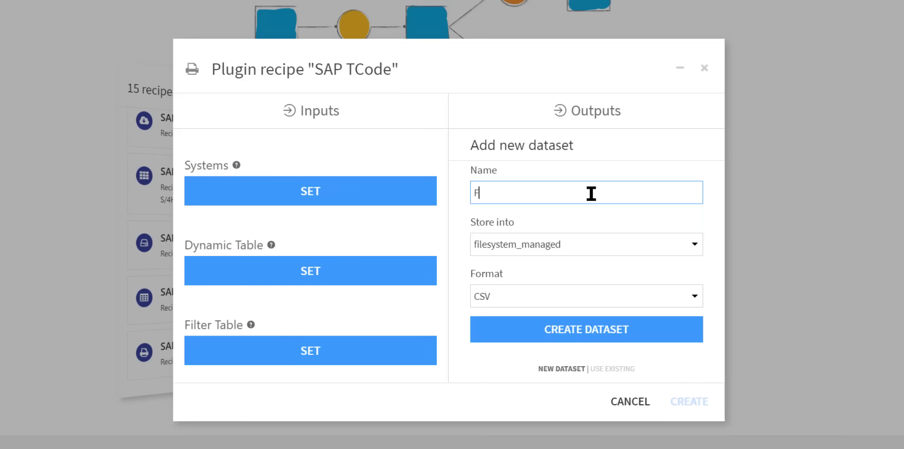
# Name the SAP TCode recipe's output dataset FBL3N and create the recipe
pyautogui.write('BL3N')
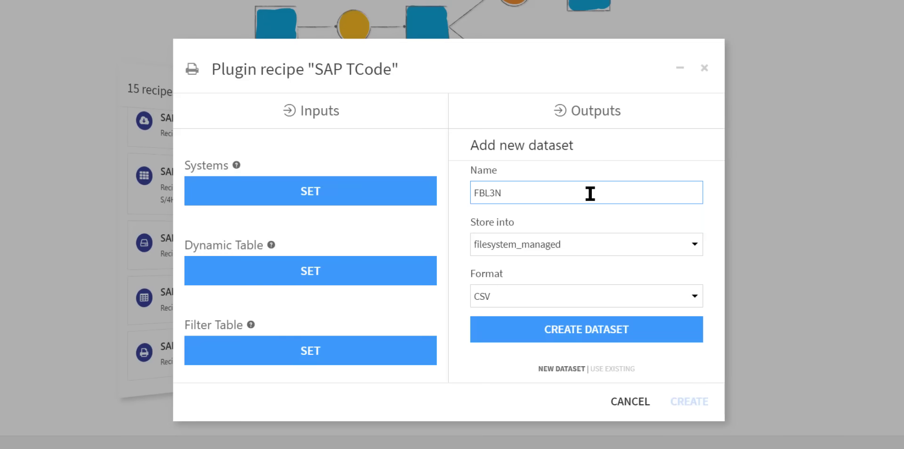
pyautogui.click(586, 330)
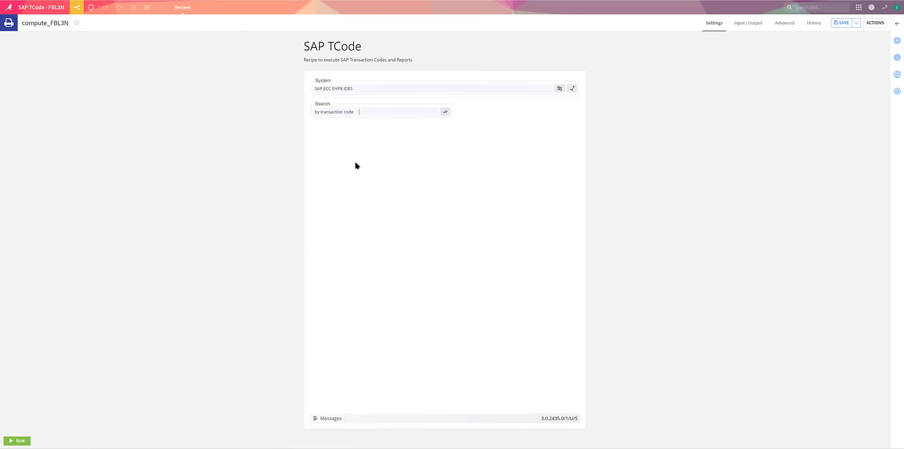
# Look up transaction FBL3N, select the ACSGLRANGE variant, and enter the report designer
pyautogui.write('FBL3N')
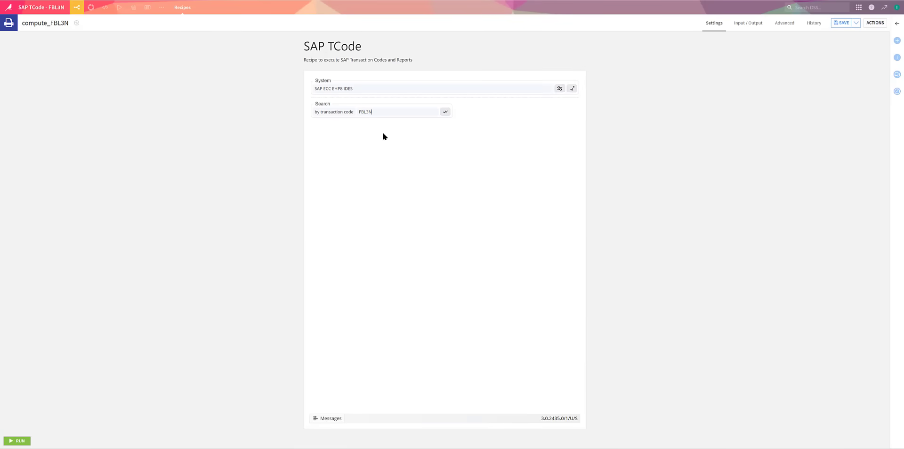
pyautogui.click(446, 111)
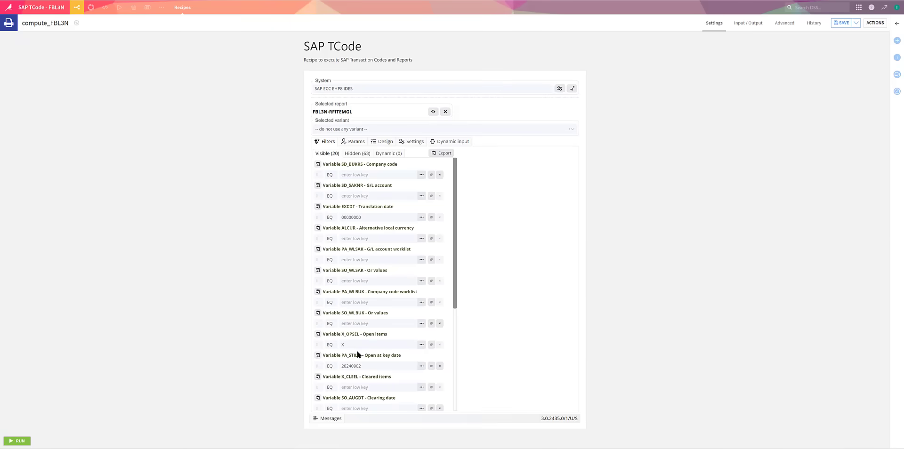
pyautogui.click(442, 129)
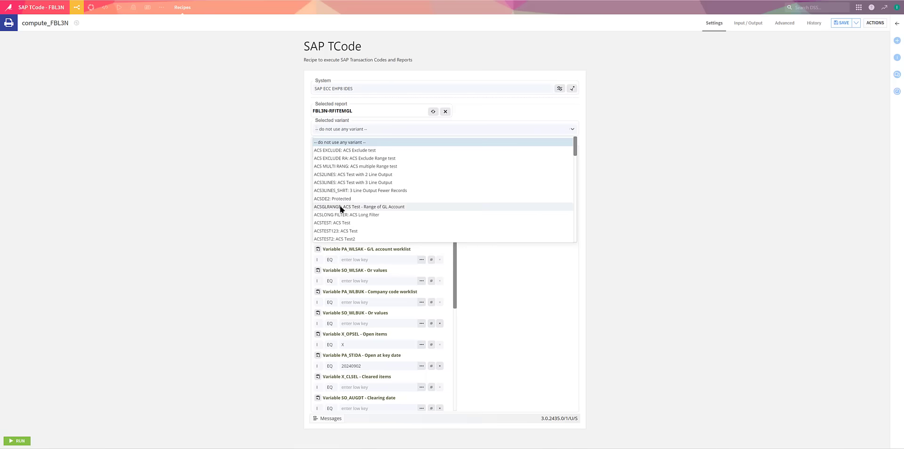
pyautogui.click(359, 208)
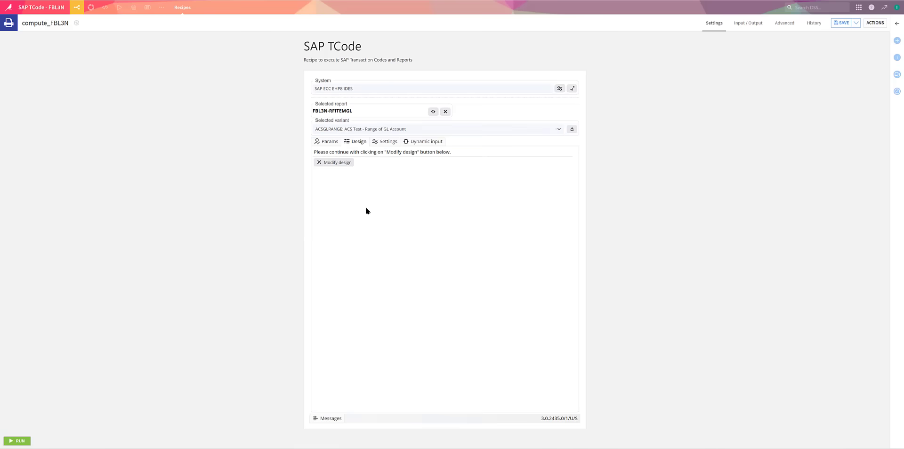
pyautogui.click(337, 162)
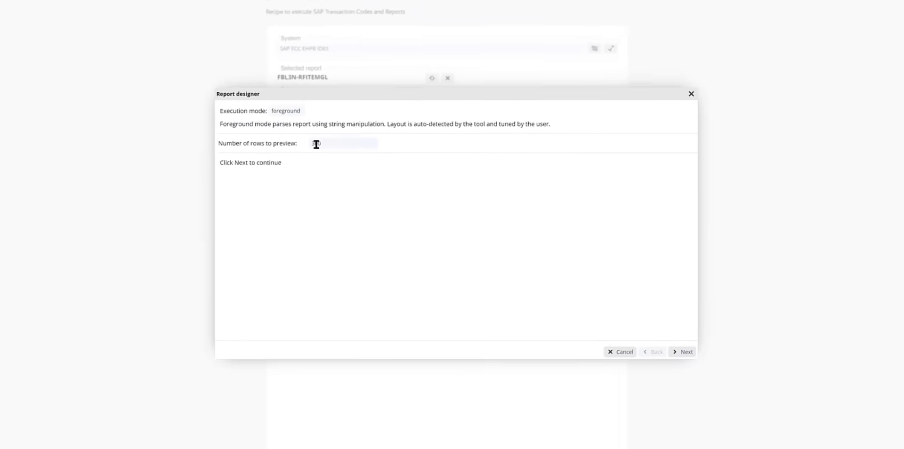
# Review the pipe-delimited raw preview, preview the parsed data, and confirm the design
pyautogui.click(684, 353)
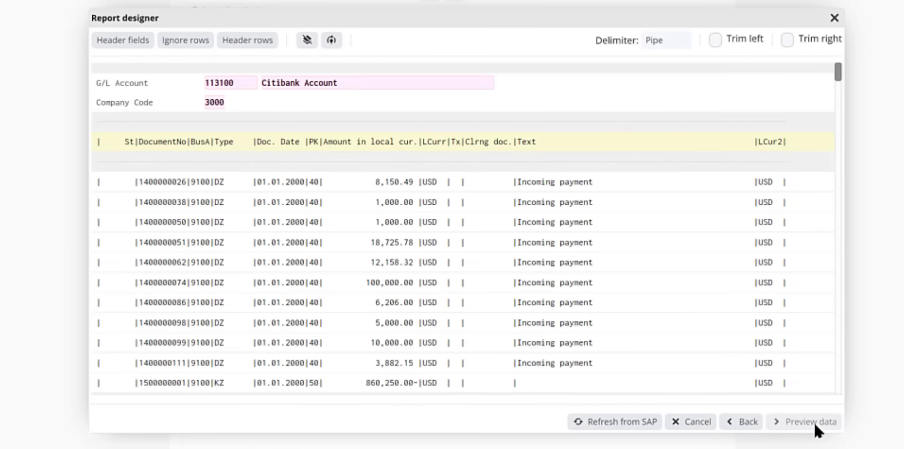
pyautogui.moveTo(836, 87)
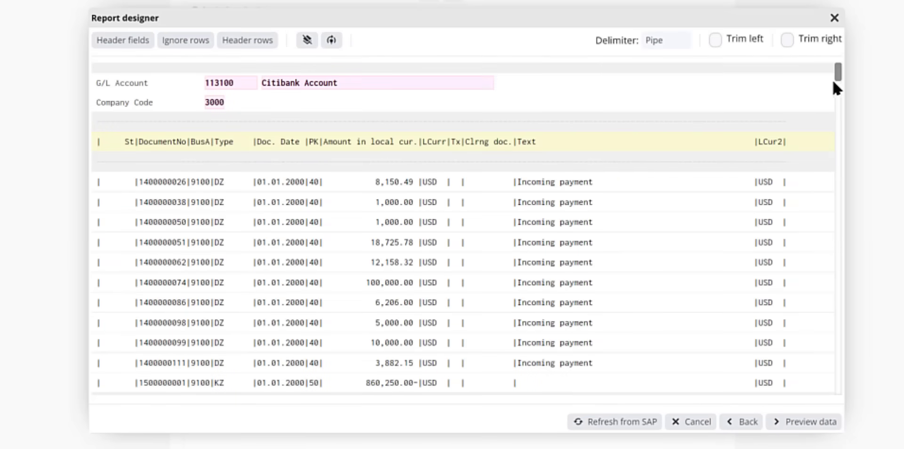
pyautogui.scroll(-3)
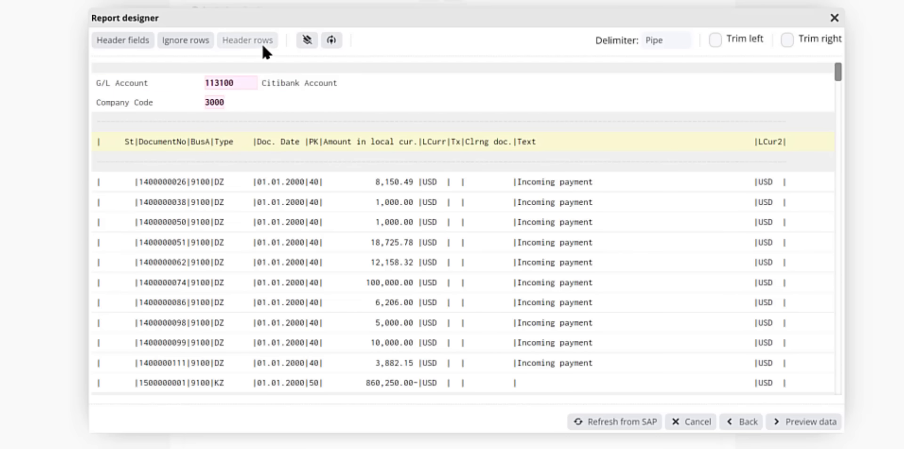
pyautogui.click(803, 422)
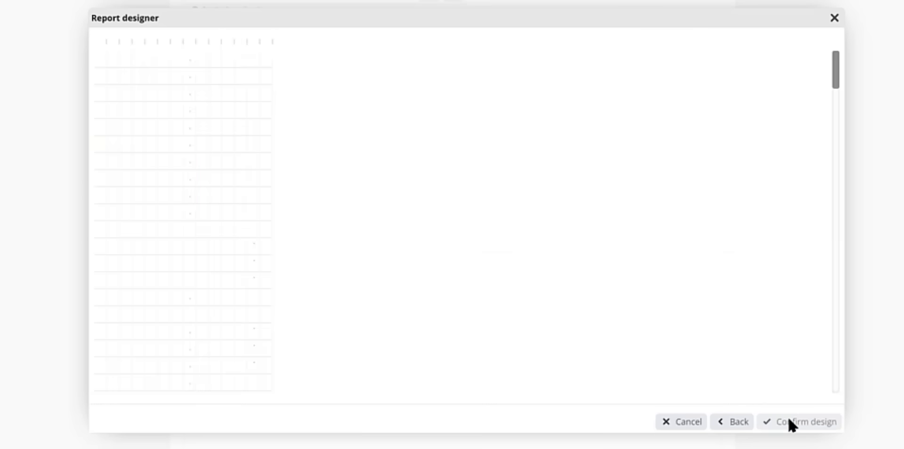
pyautogui.click(806, 422)
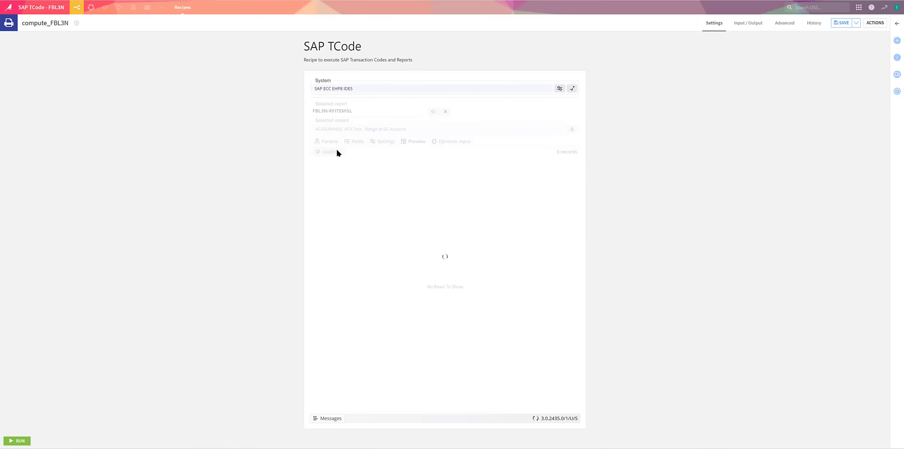
# Build only the FBL3N dataset and select it in the Flow to preview its rows
pyautogui.click(327, 152)
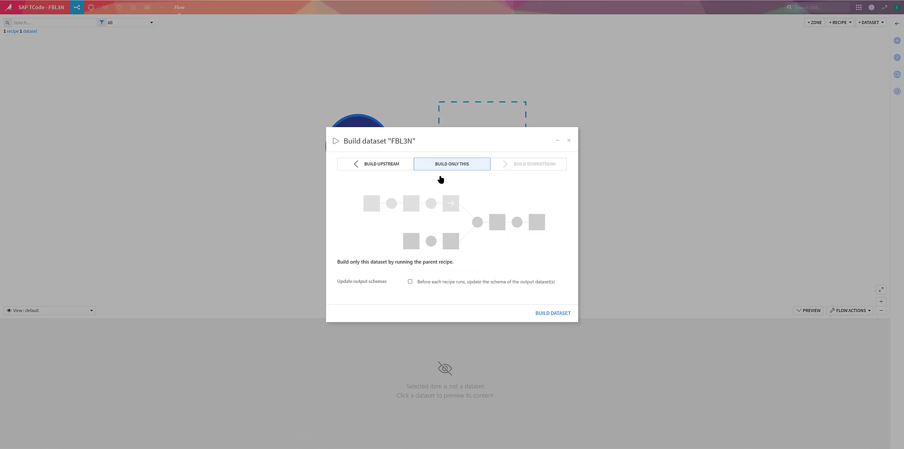
pyautogui.click(551, 313)
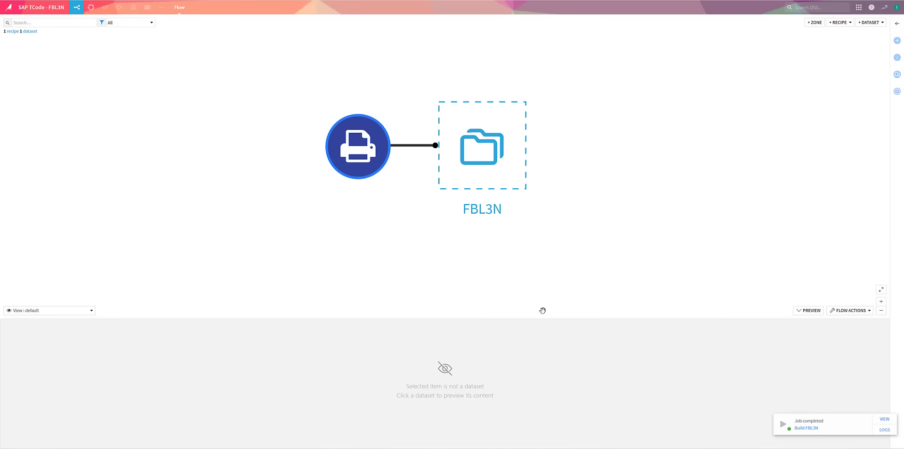
pyautogui.doubleClick(481, 146)
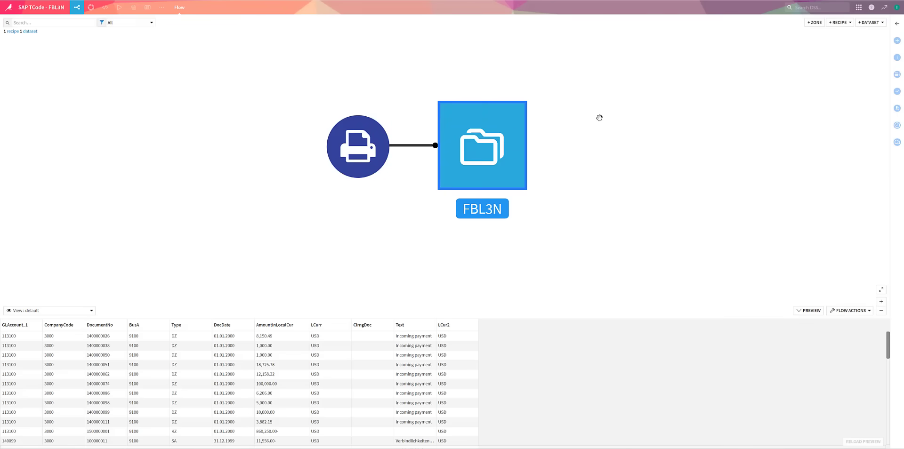
# Start a new dataset from uploaded files via + DATASET
pyautogui.click(870, 21)
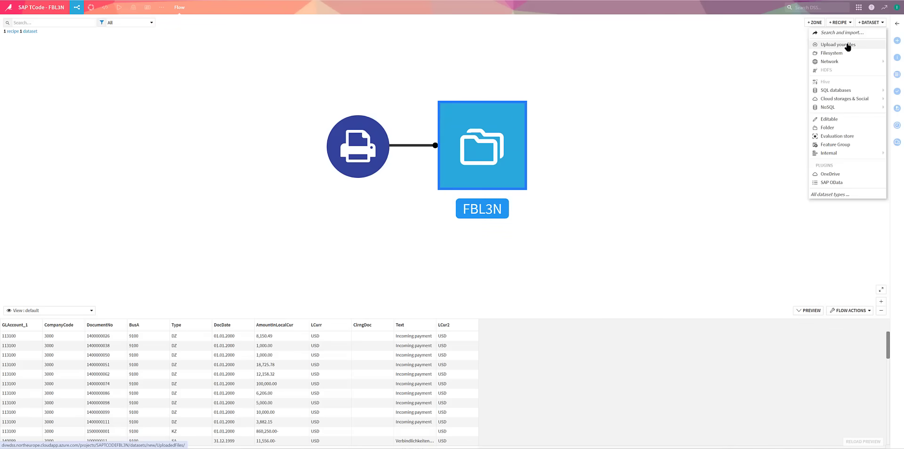
pyautogui.click(837, 44)
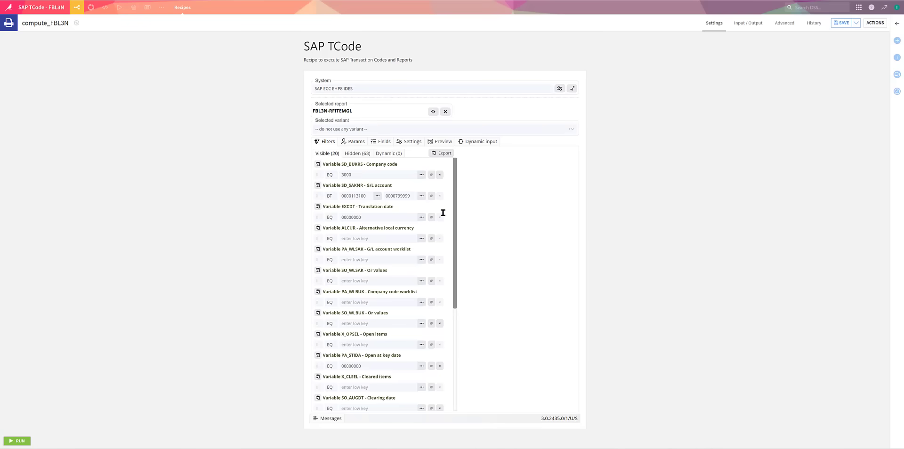
# Add CoCode_Table2 as the compute_FBL3N recipe input and return to the Flow
pyautogui.click(747, 23)
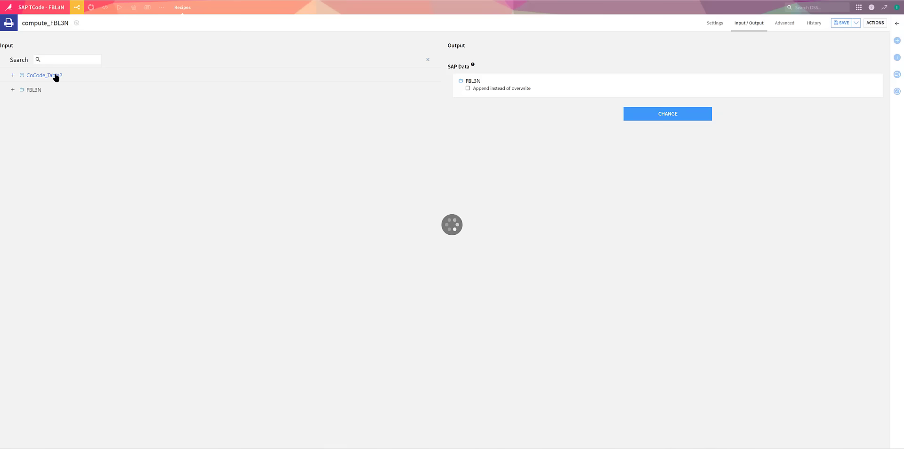
pyautogui.click(714, 23)
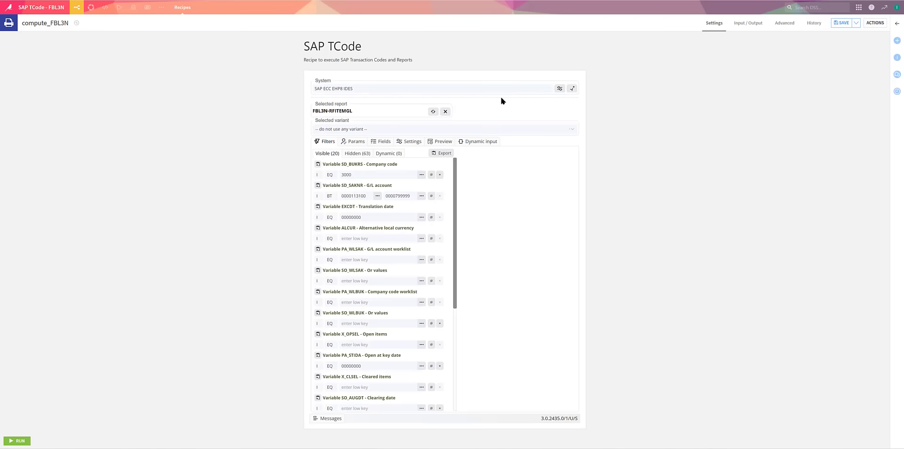
pyautogui.click(179, 7)
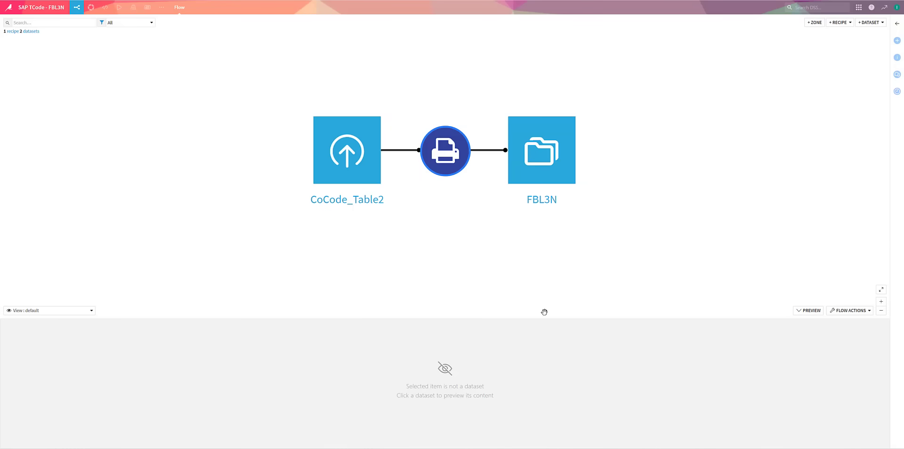
# Explore the FBL3N dataset, now showing 724 rows including company code 1000
pyautogui.rightClick(540, 149)
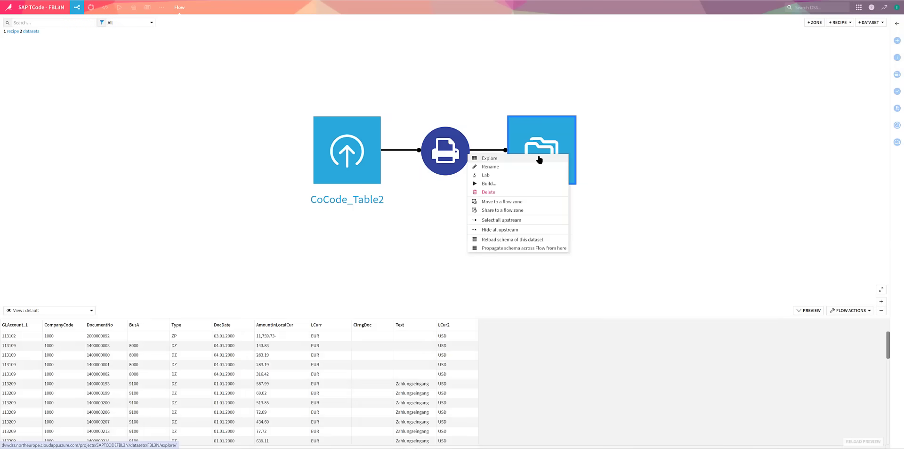
pyautogui.click(489, 159)
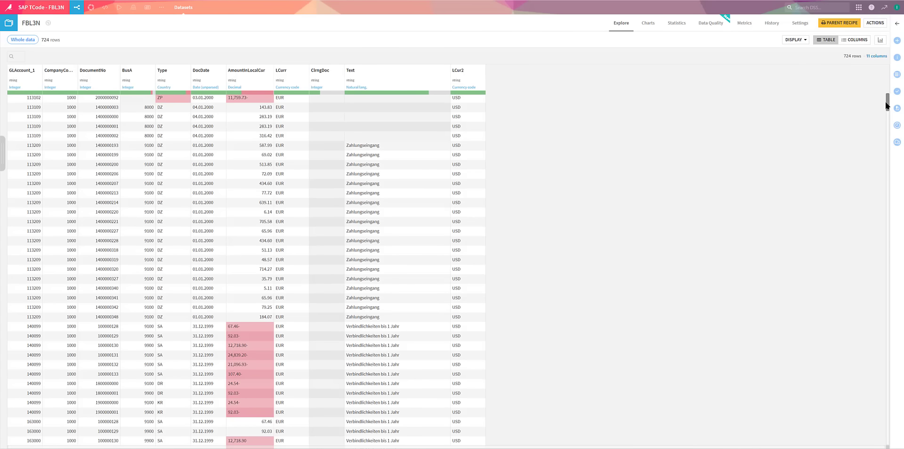
pyautogui.scroll(-3)
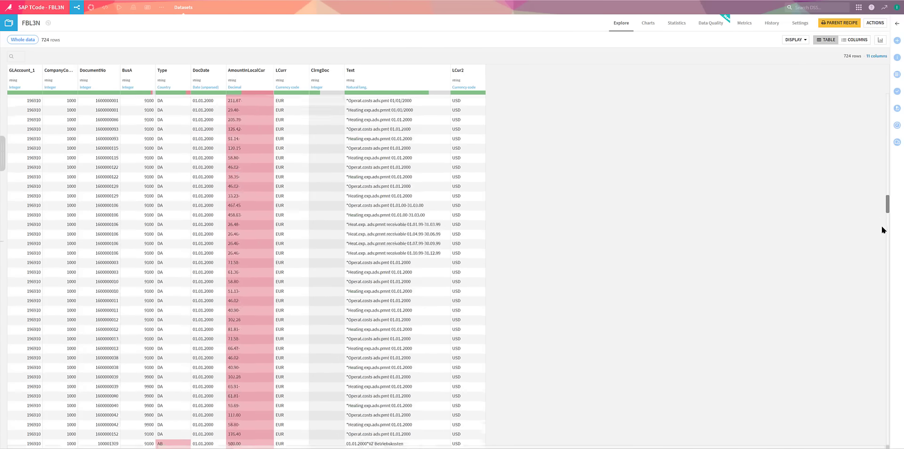
pyautogui.scroll(-3)
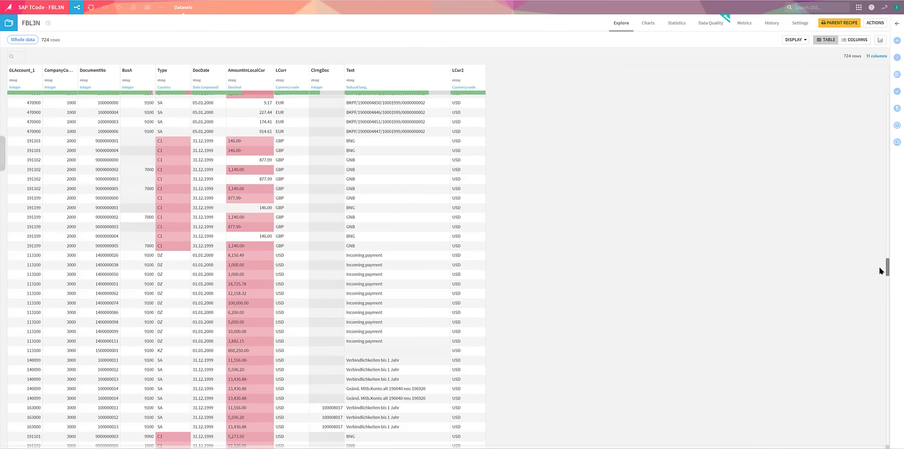
pyautogui.click(72, 132)
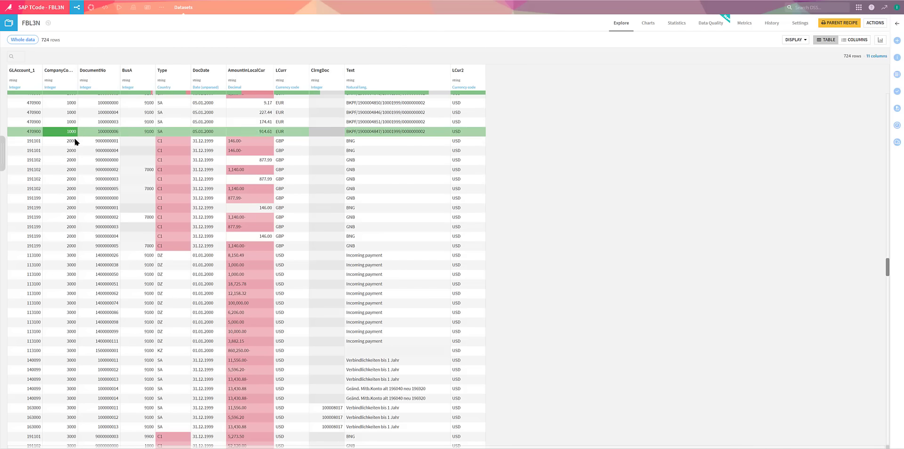